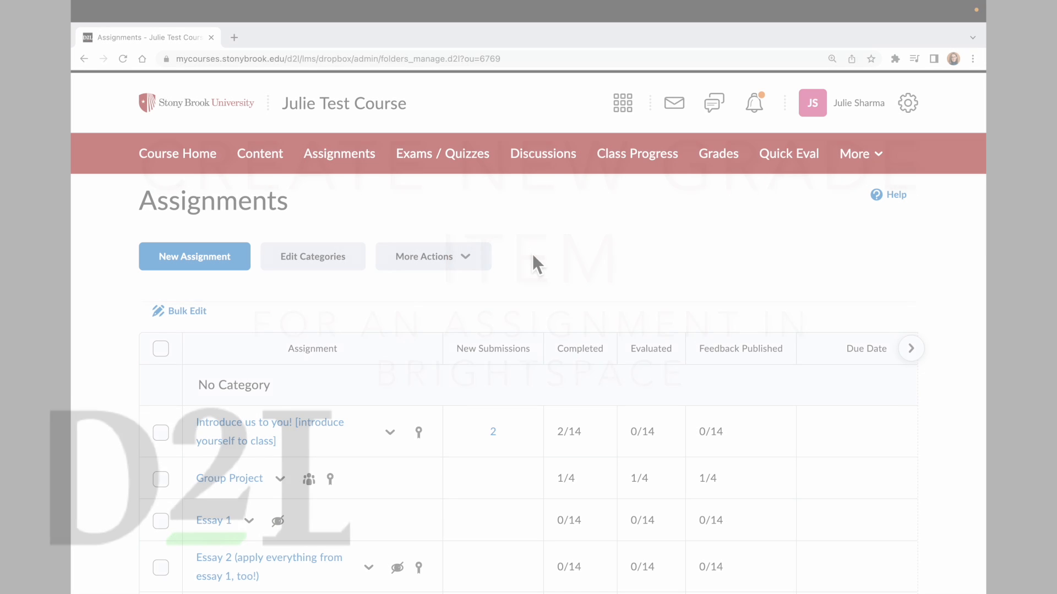
# Open Manage Grades to view the Quizzes and Assignments grade items.
pyautogui.scroll(-3)
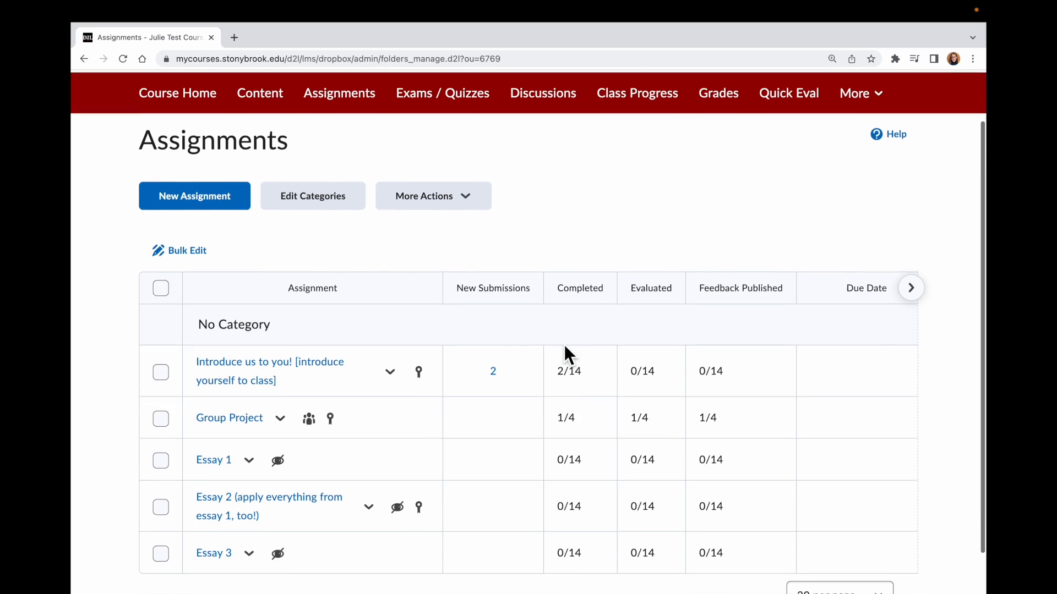
pyautogui.scroll(-3)
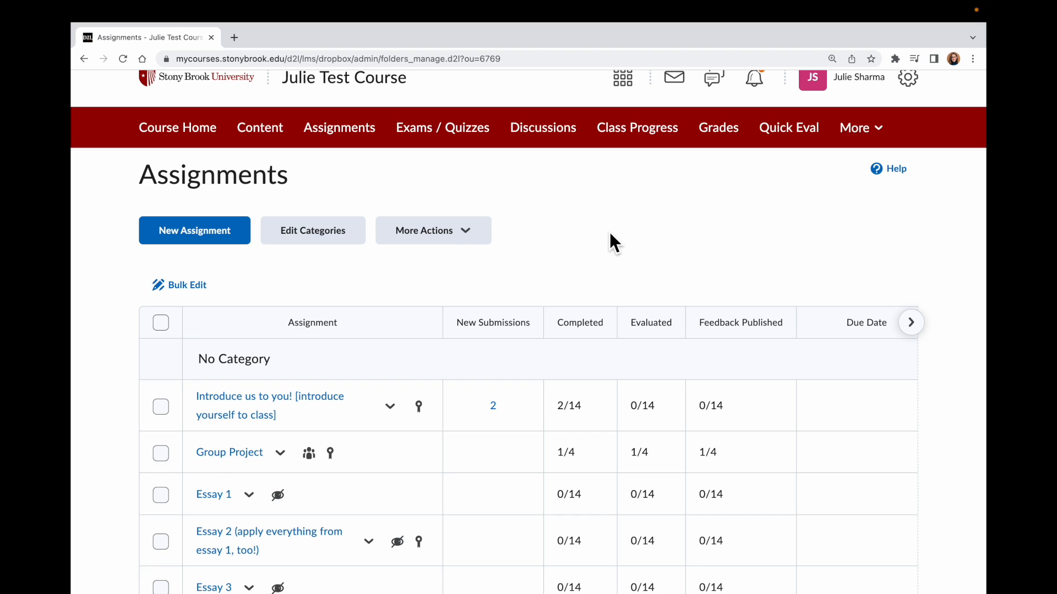
pyautogui.scroll(-3)
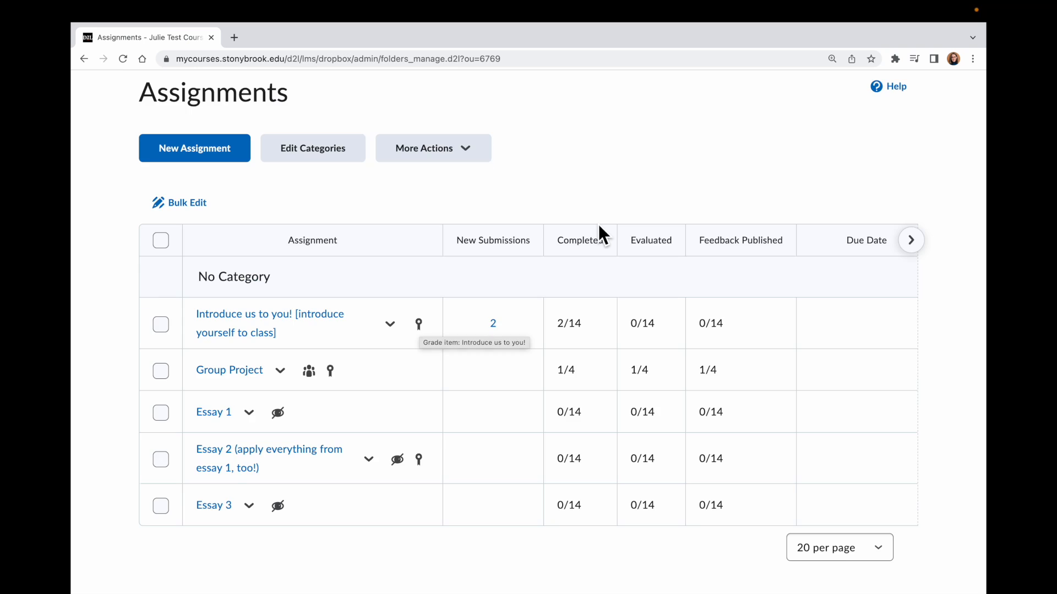
pyautogui.click(718, 153)
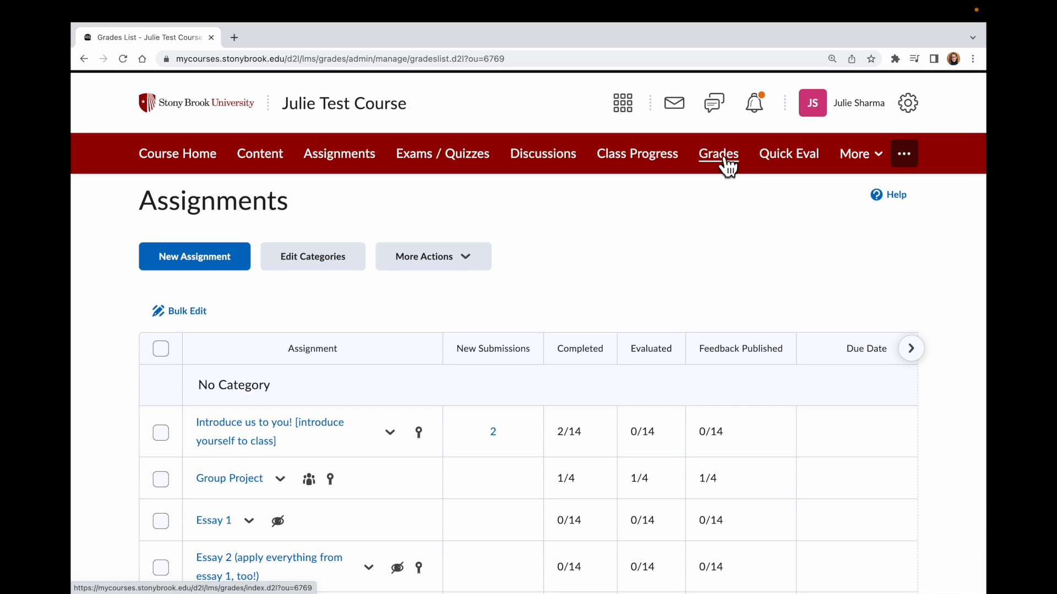
pyautogui.click(718, 153)
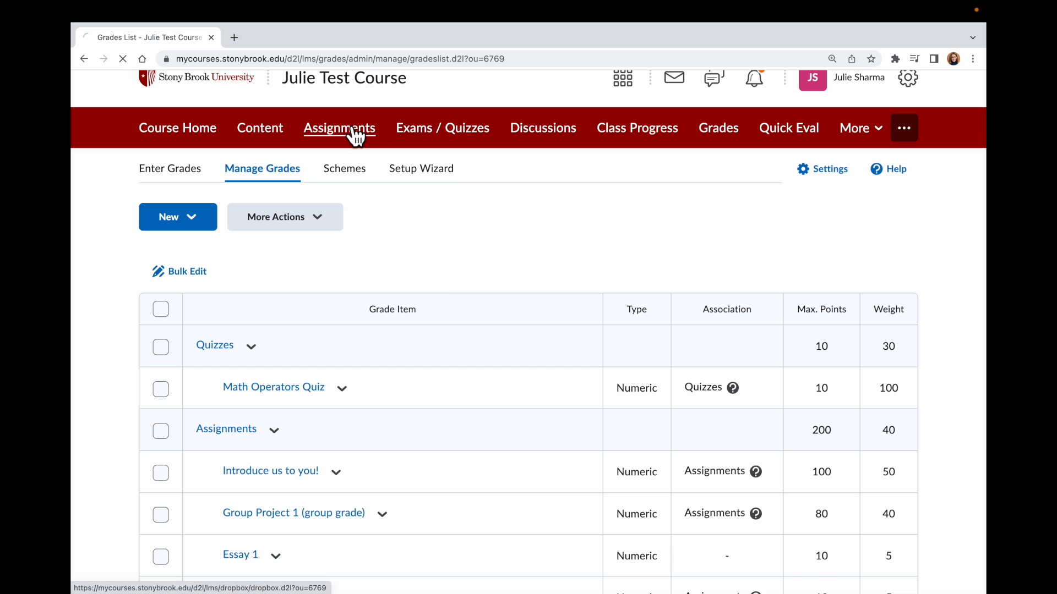
# Return to Assignments and choose Edit Assignment from Essay 3's dropdown.
pyautogui.click(339, 127)
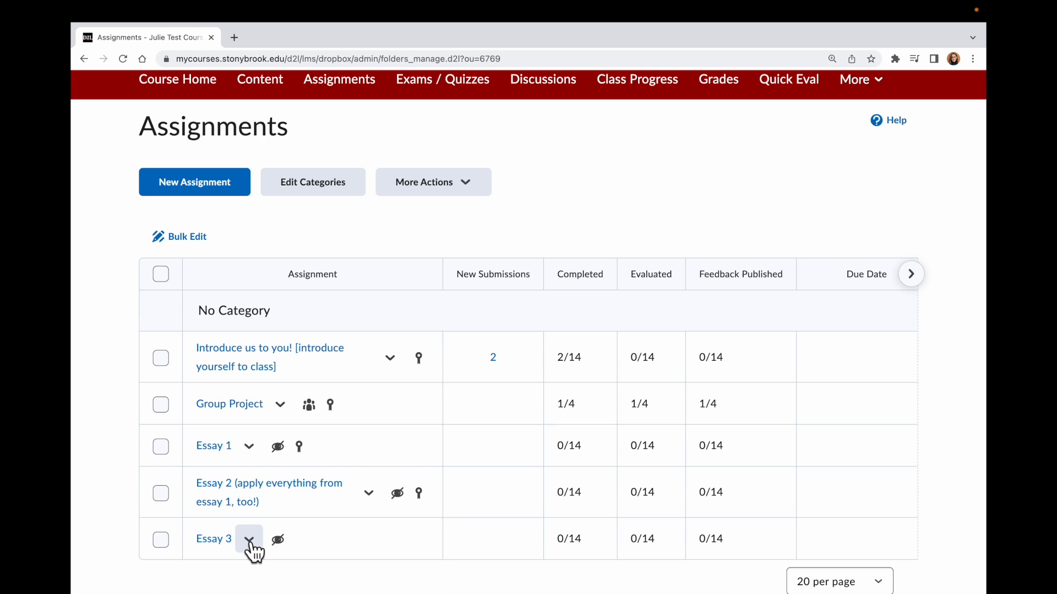
pyautogui.click(249, 539)
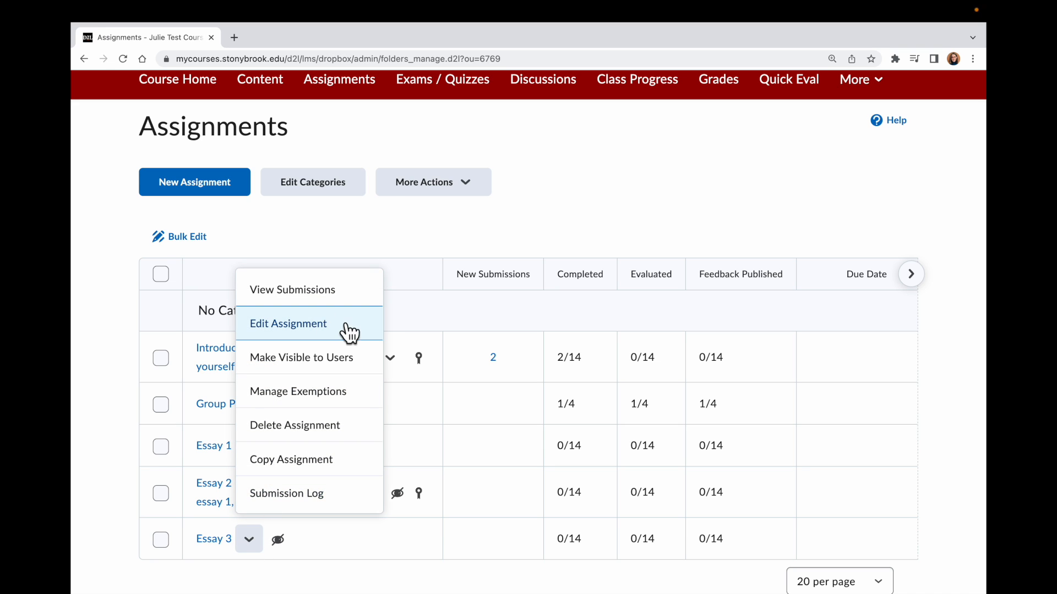
pyautogui.click(287, 324)
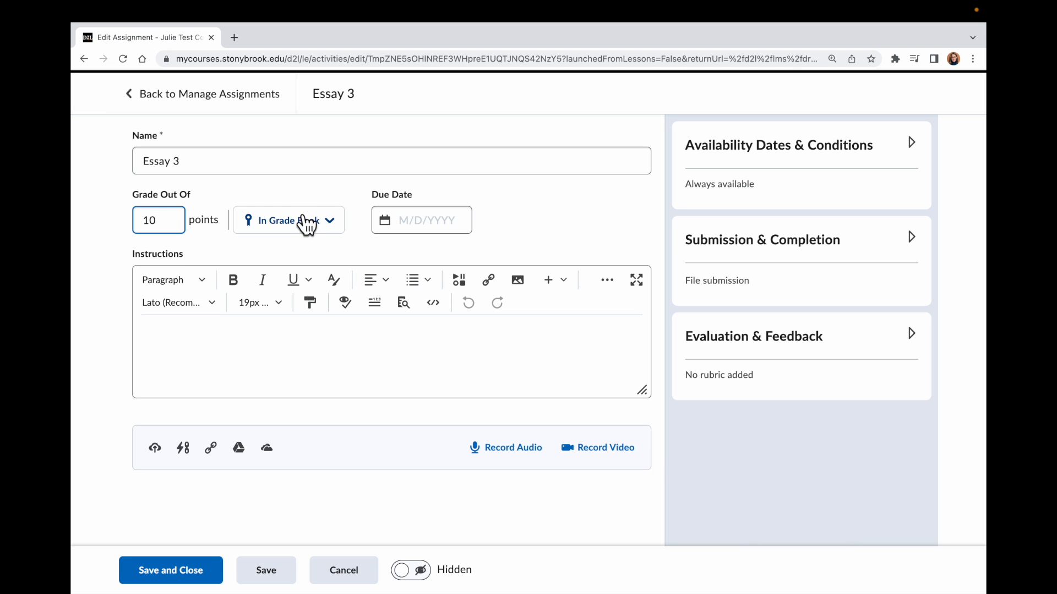
# Set Essay 3 to create and link a new grade item with a chosen grade category.
pyautogui.click(287, 220)
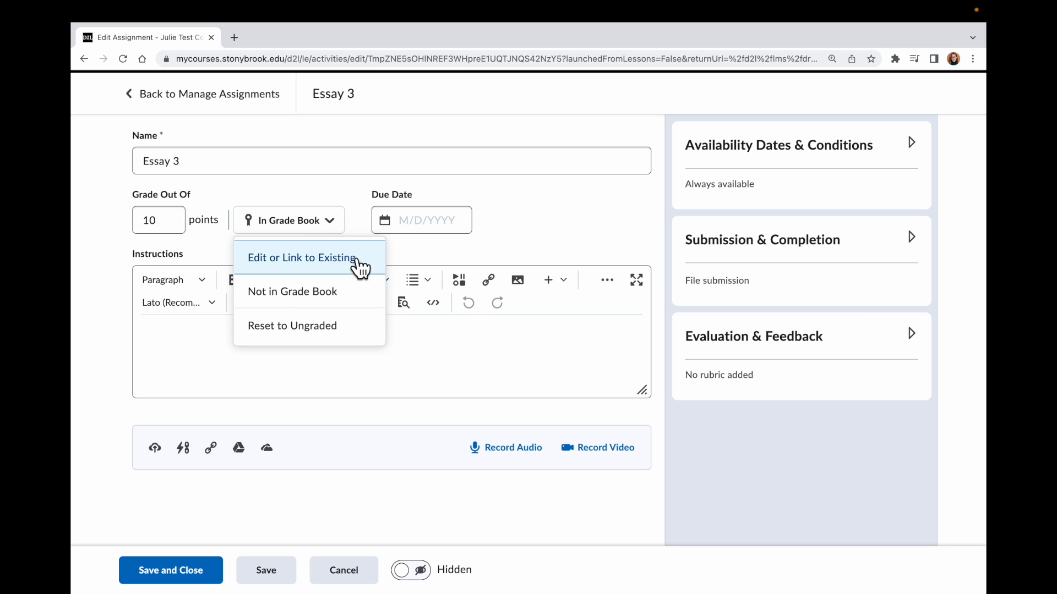
pyautogui.click(301, 257)
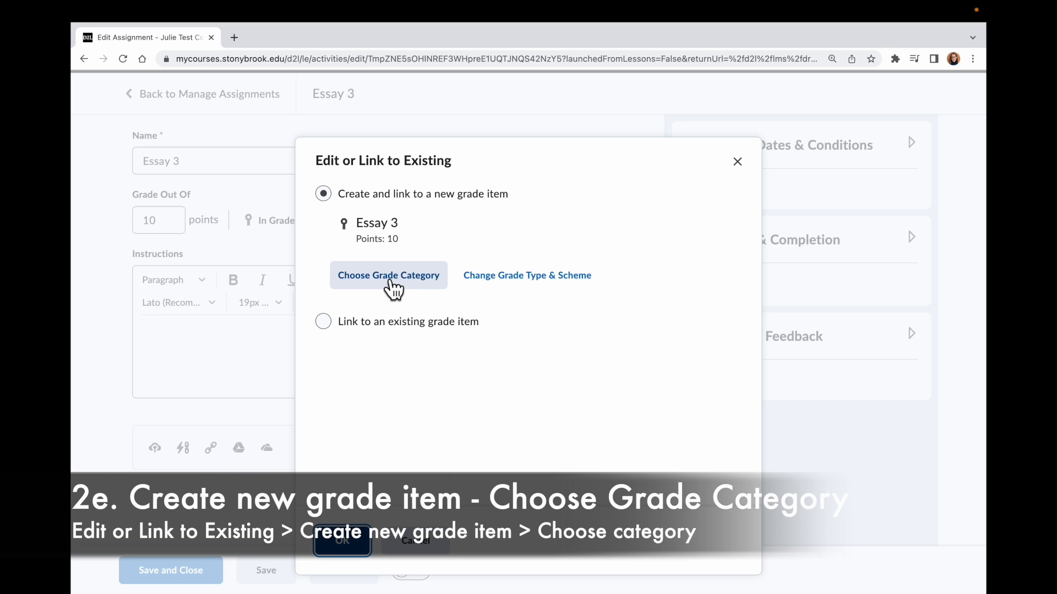
pyautogui.click(389, 276)
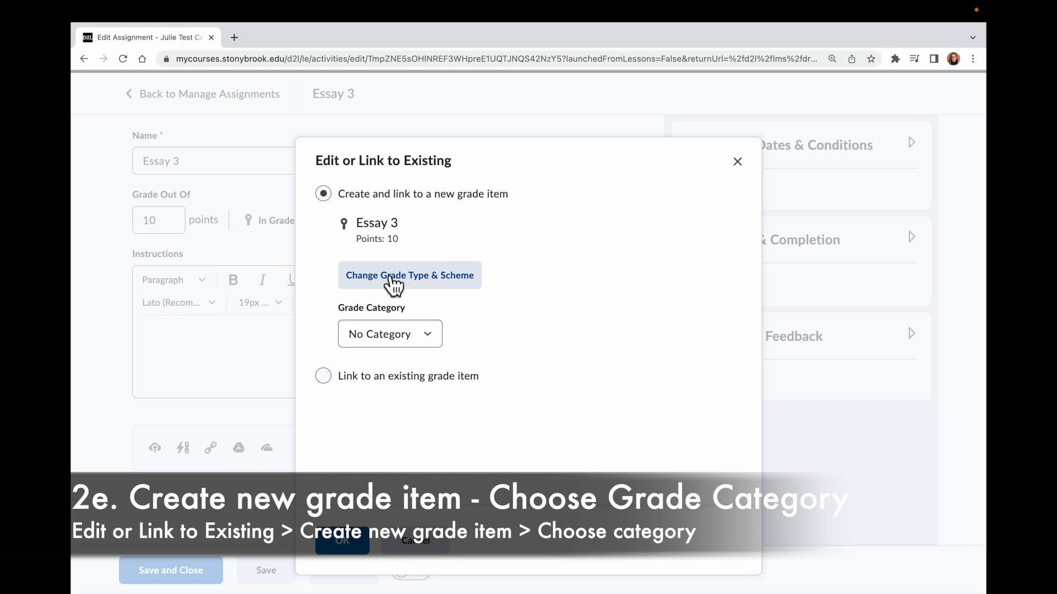
pyautogui.click(390, 333)
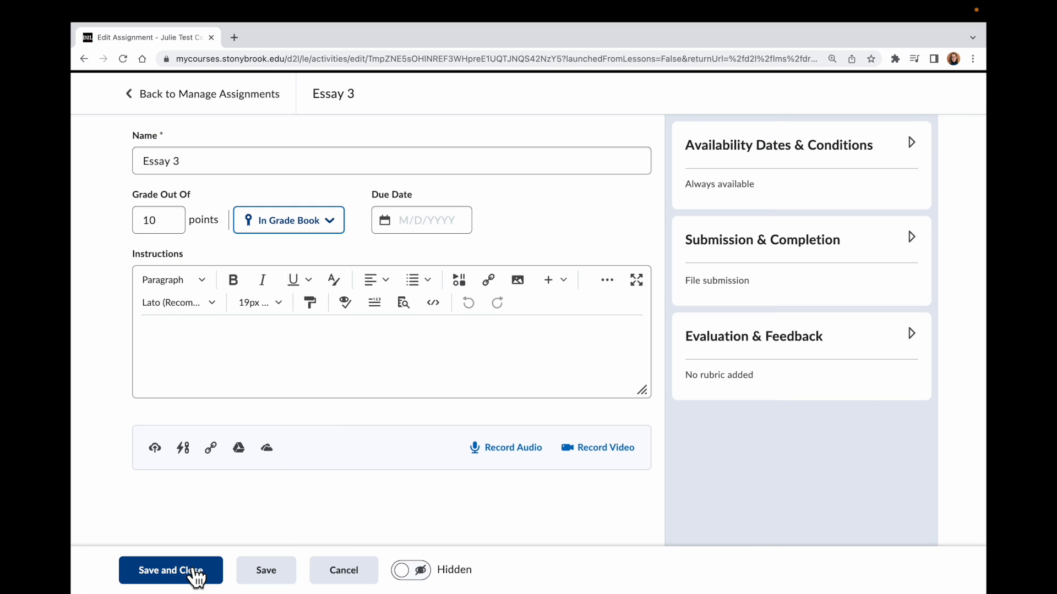
# Save and close Essay 3, then check it's a 10-point Assignments item in Manage Grades.
pyautogui.click(170, 570)
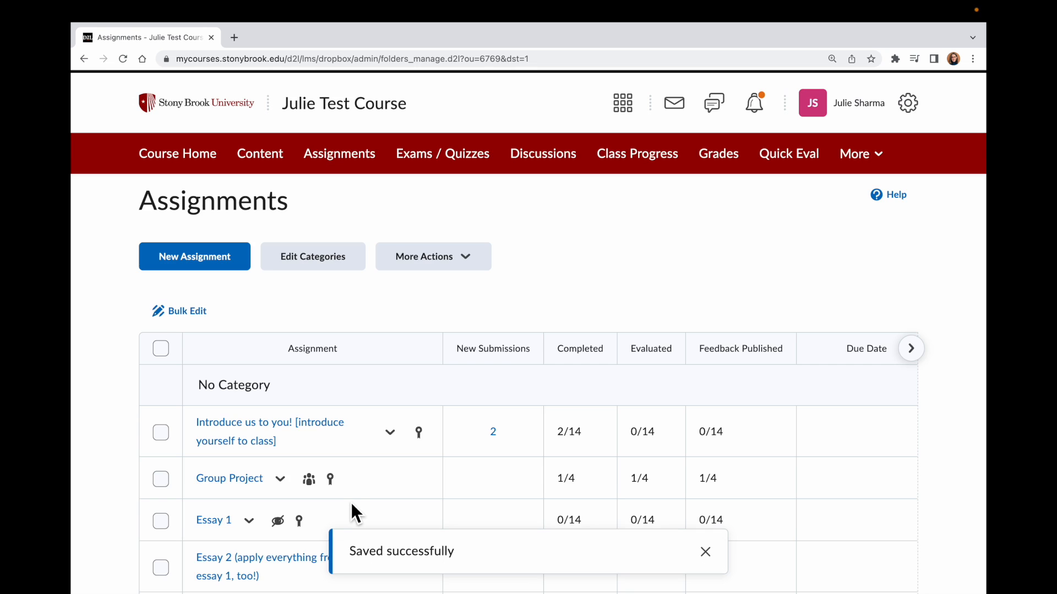
pyautogui.scroll(-3)
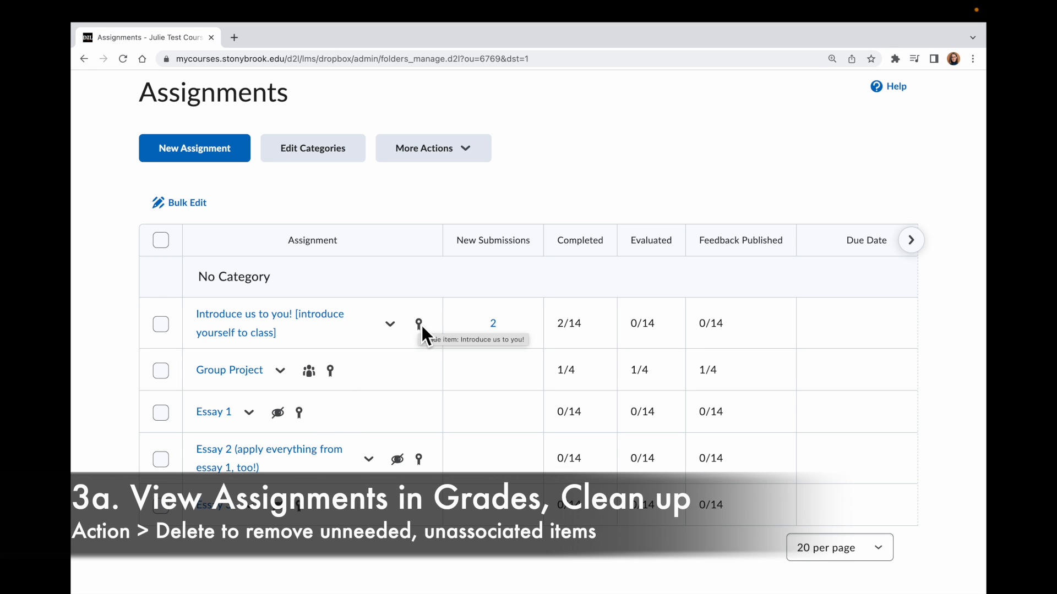
pyautogui.click(718, 153)
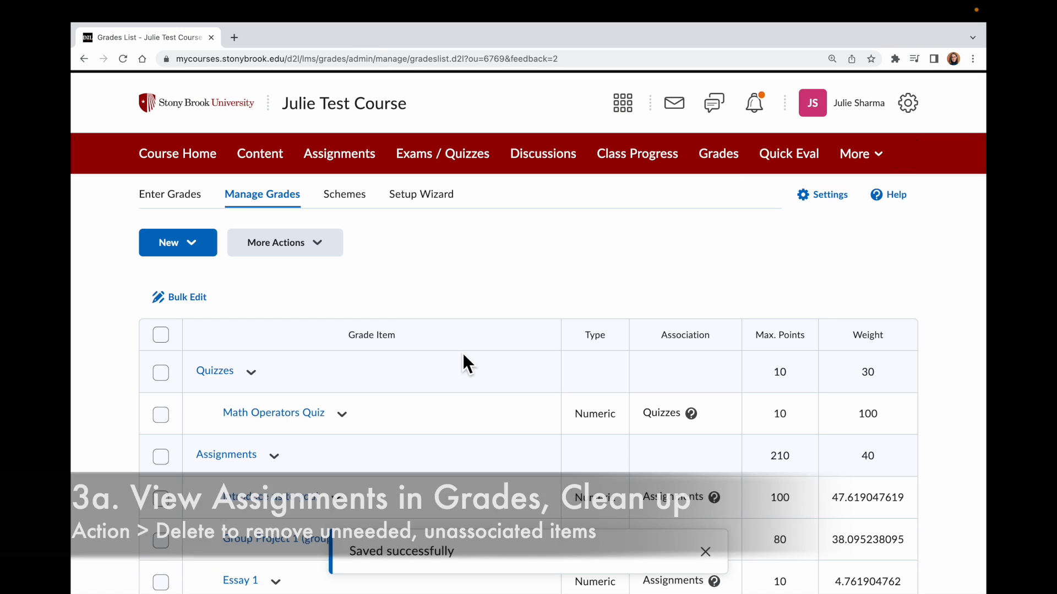
pyautogui.scroll(-3)
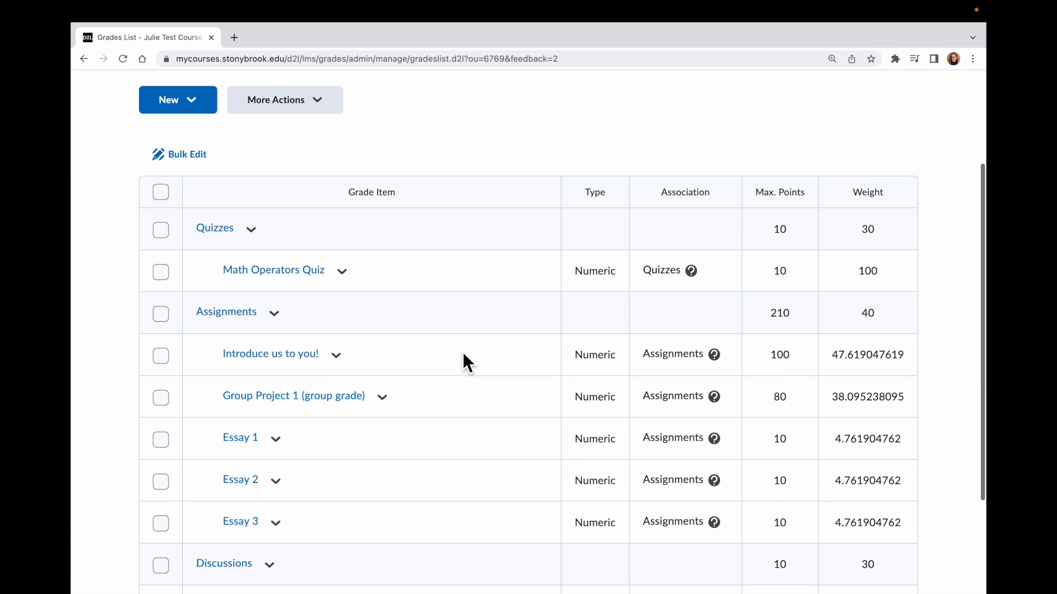